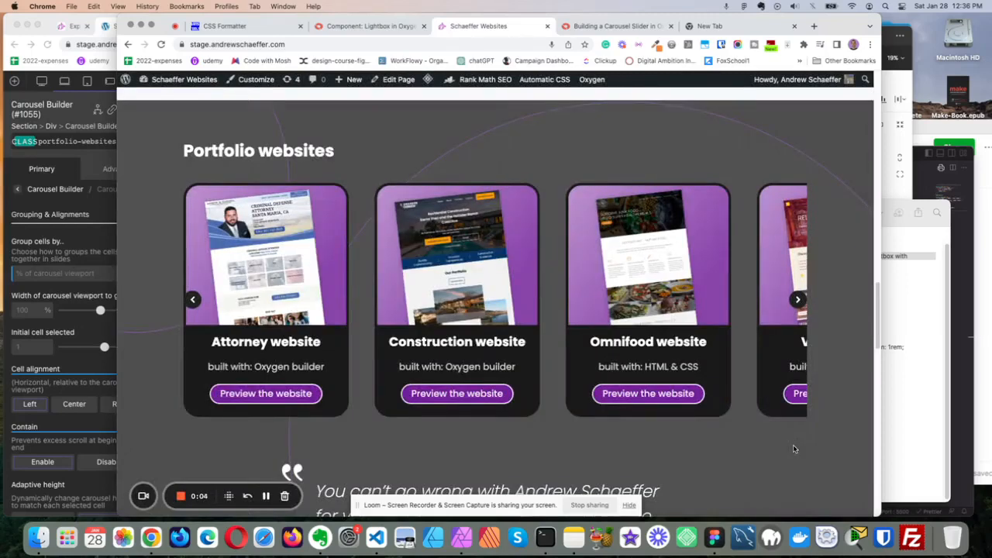
Advance the portfolio carousel one card and return it to the Attorney card
left_click(797, 299)
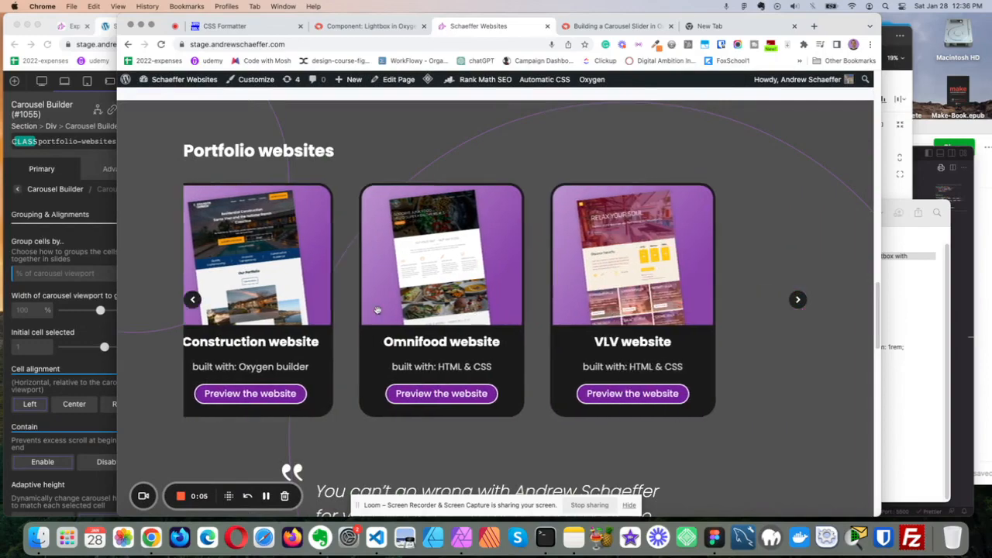
left_click(192, 299)
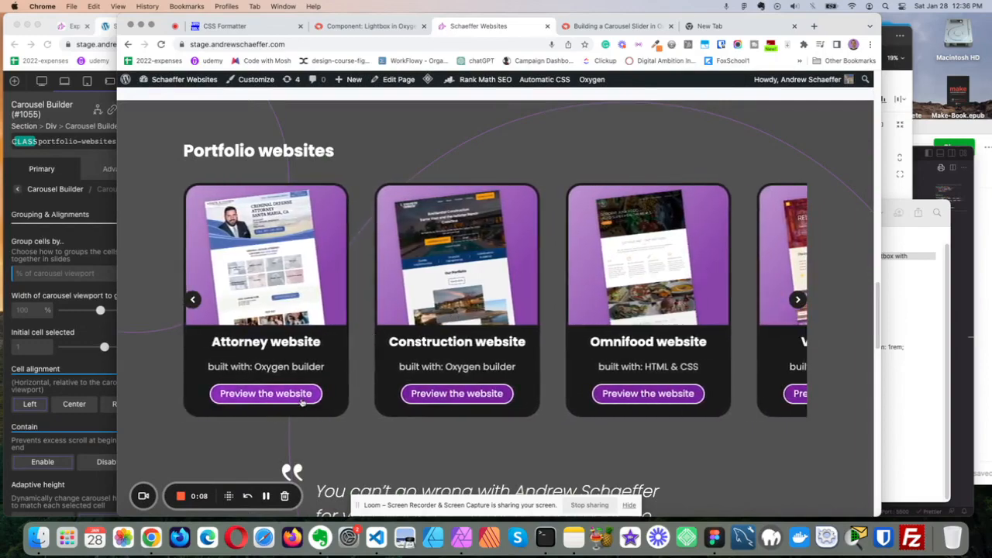
left_click(265, 394)
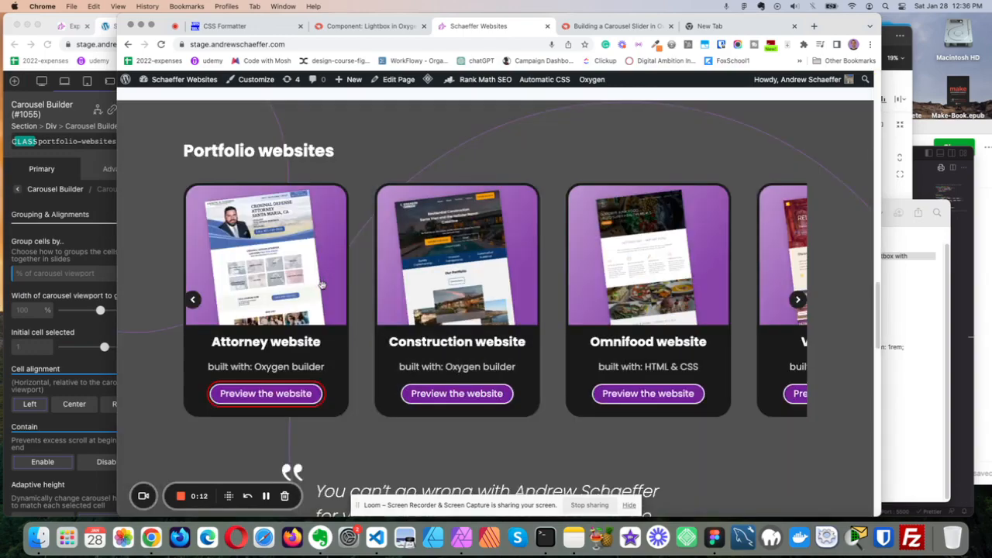
left_click(456, 393)
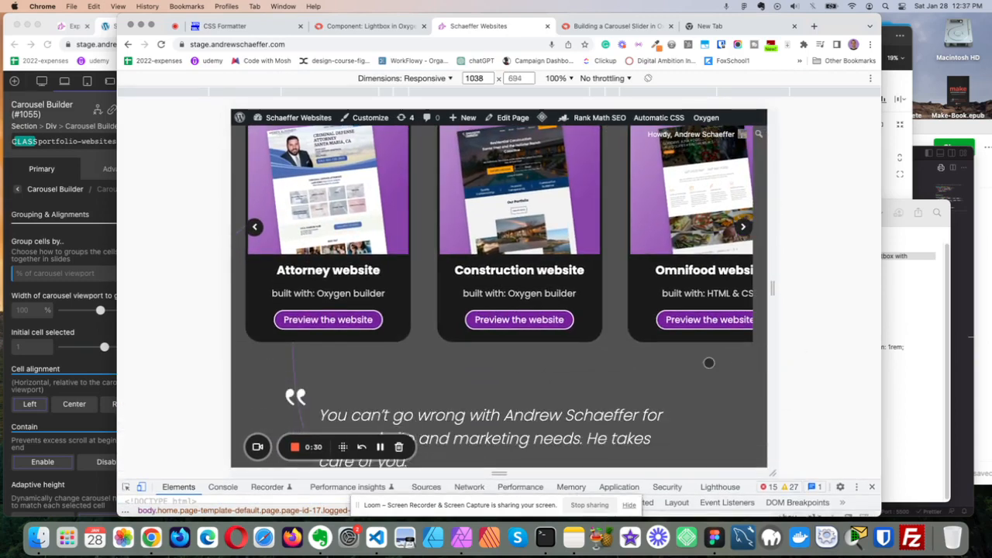
scroll("up", 3)
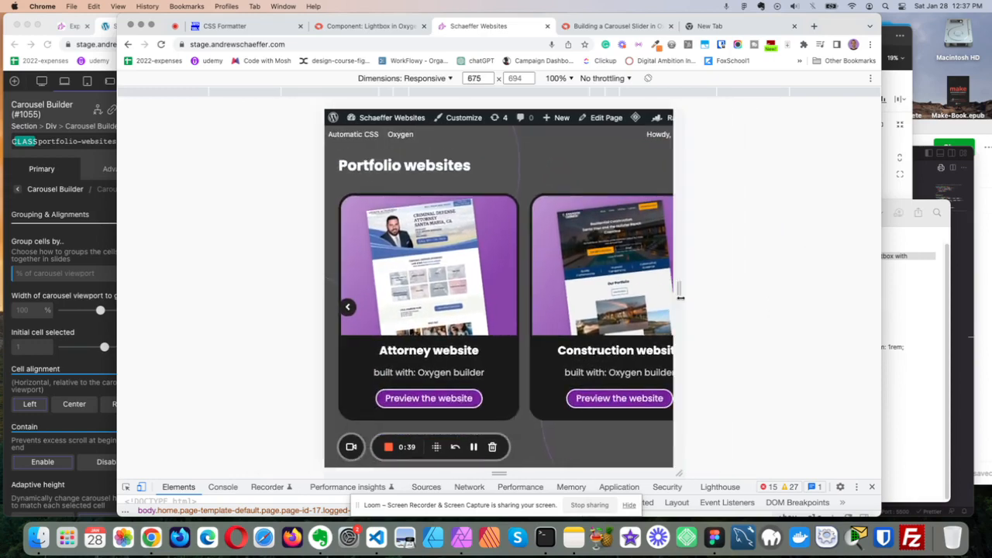
scroll("down", 3)
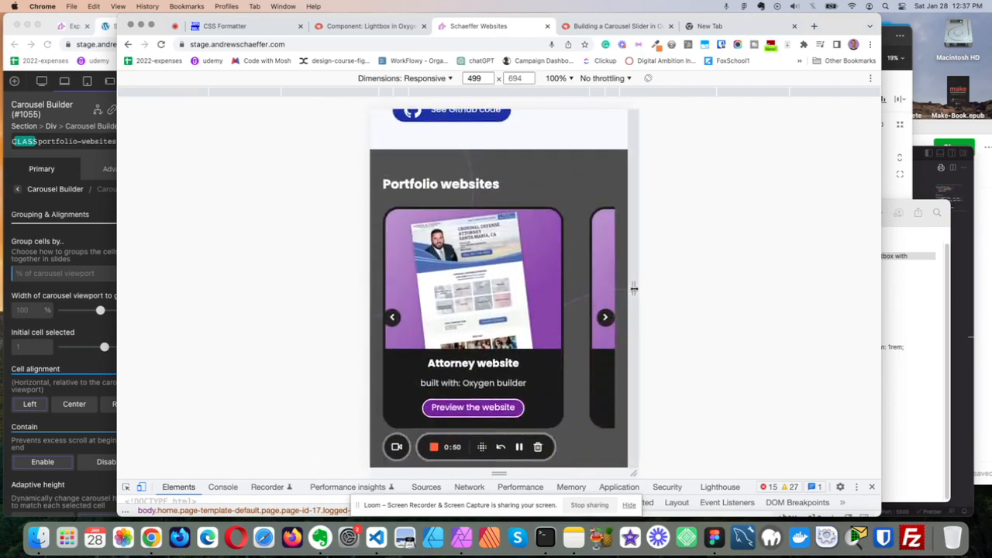
Narrow the responsive preview to 307 px wide and advance to the Construction website card
left_click_drag(632, 290, 607, 290)
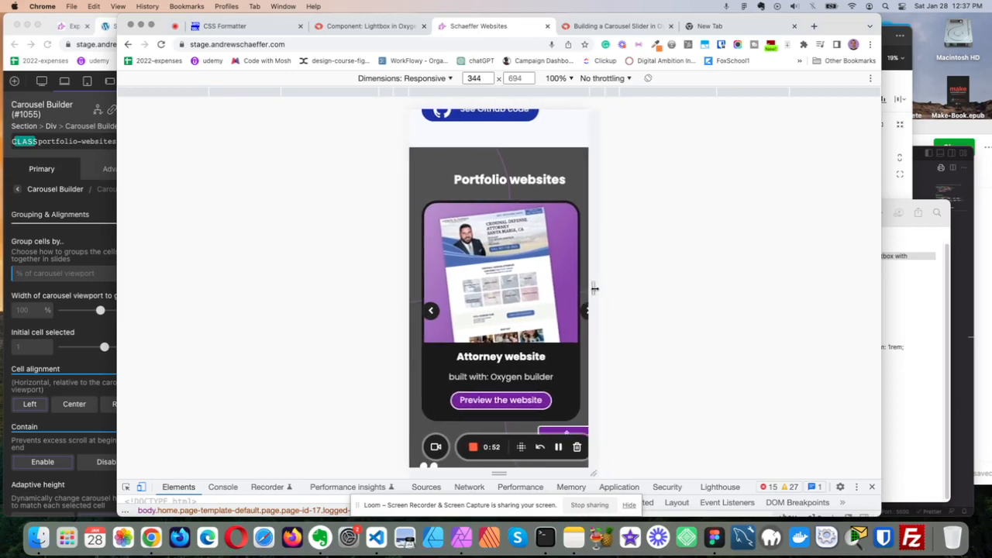
left_click_drag(595, 288, 586, 288)
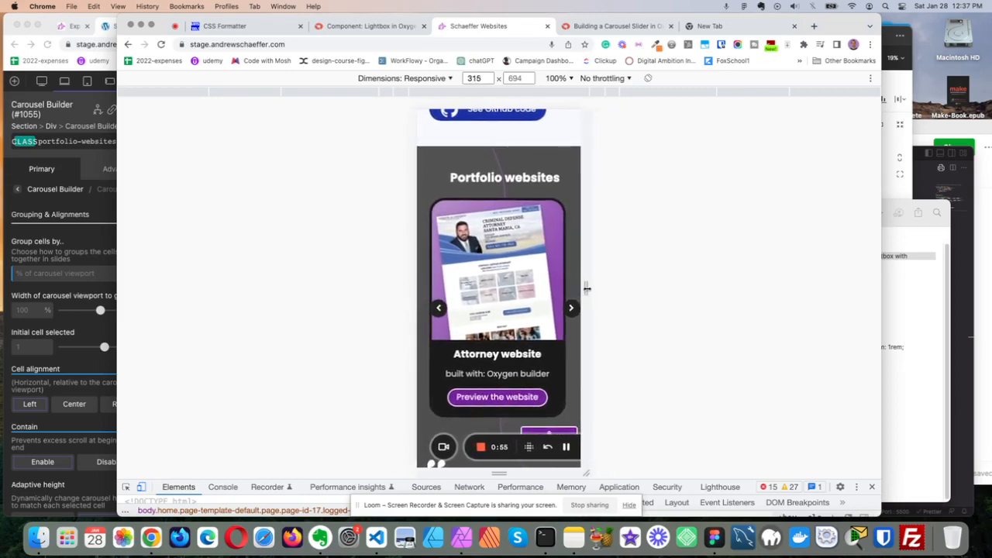
left_click_drag(586, 288, 581, 289)
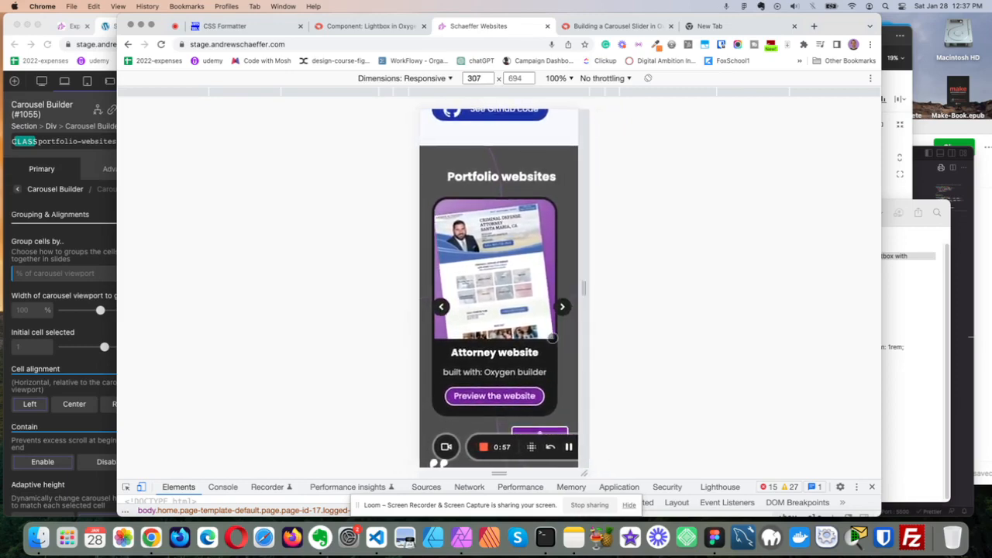
left_click(561, 307)
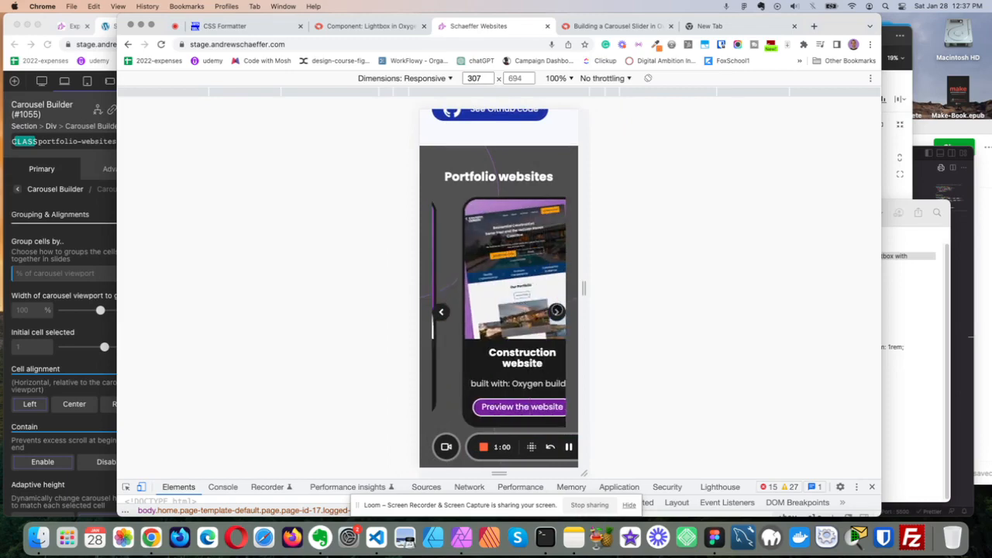
left_click(555, 311)
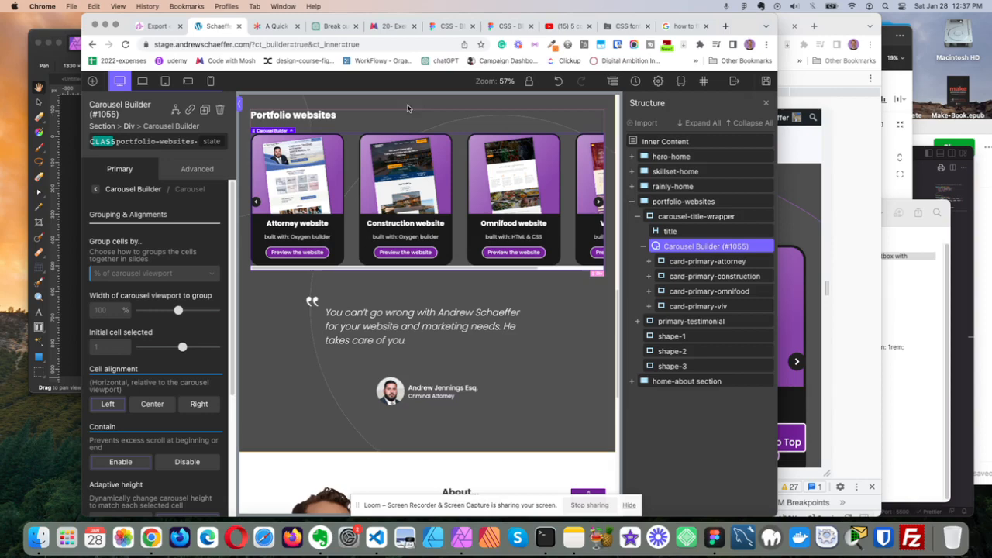
mouse_move(430, 231)
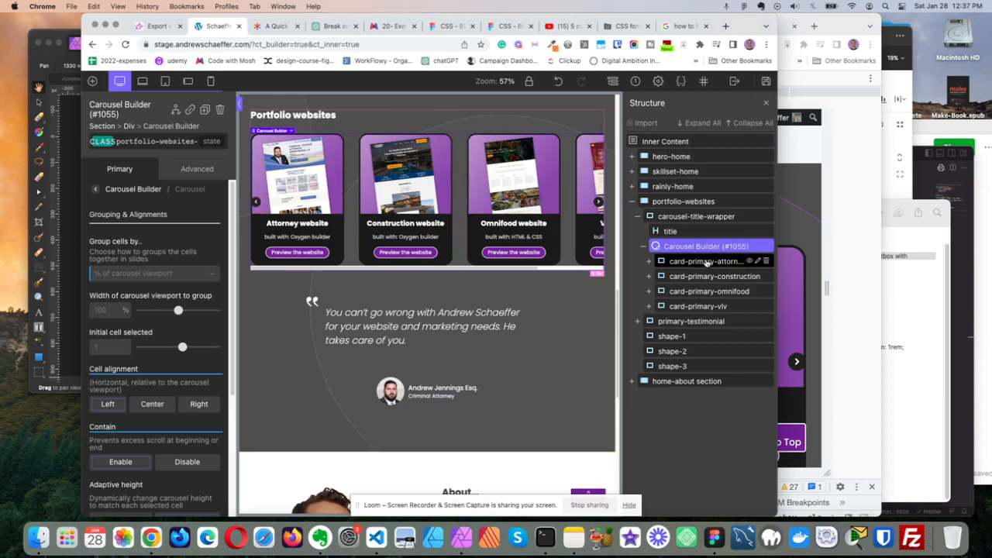
mouse_move(705, 276)
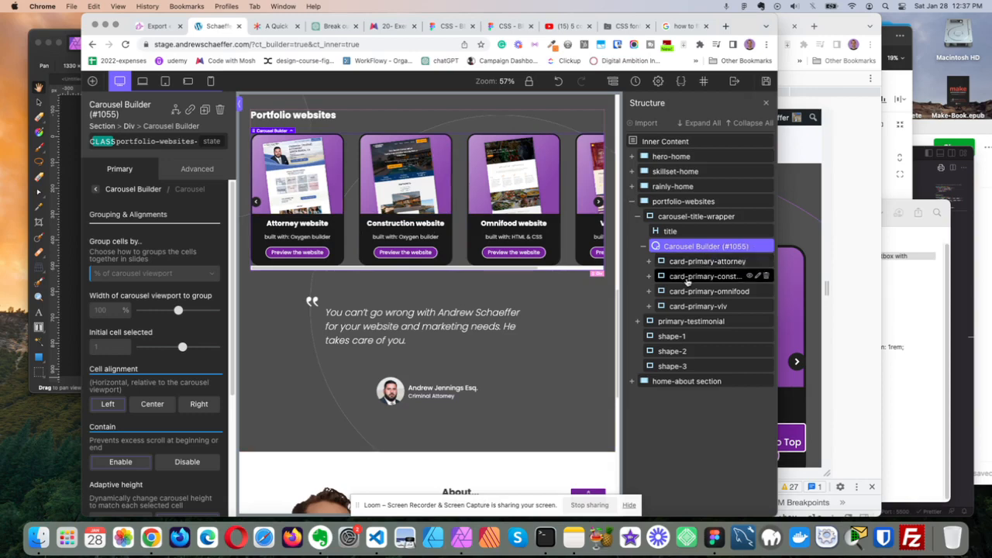
Expand card-primary-attorney in the Structure panel to show its wrappers, Lightbox and button
left_click(649, 260)
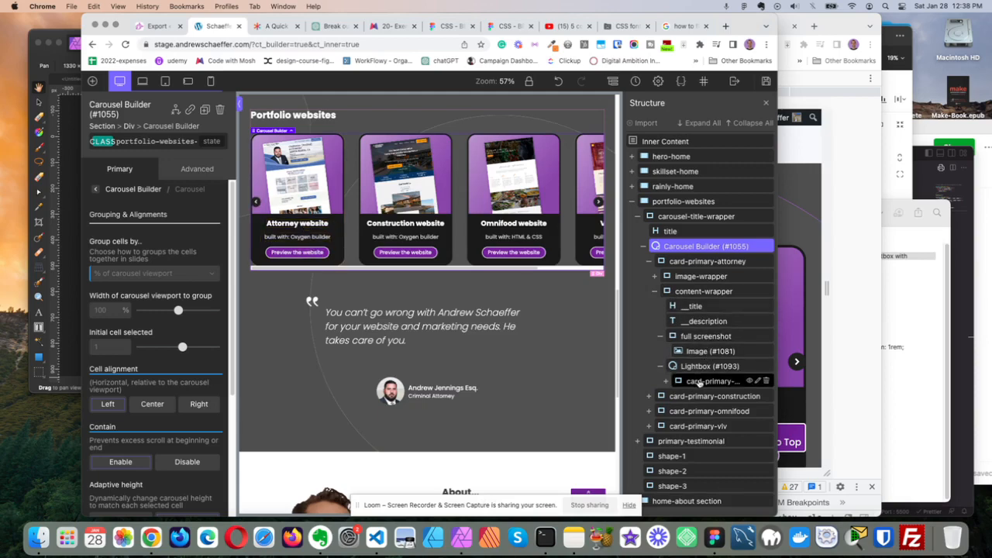
Inspect the Attorney card's button and full screenshot, then settle on the Lightbox (#1093) settings
left_click(721, 382)
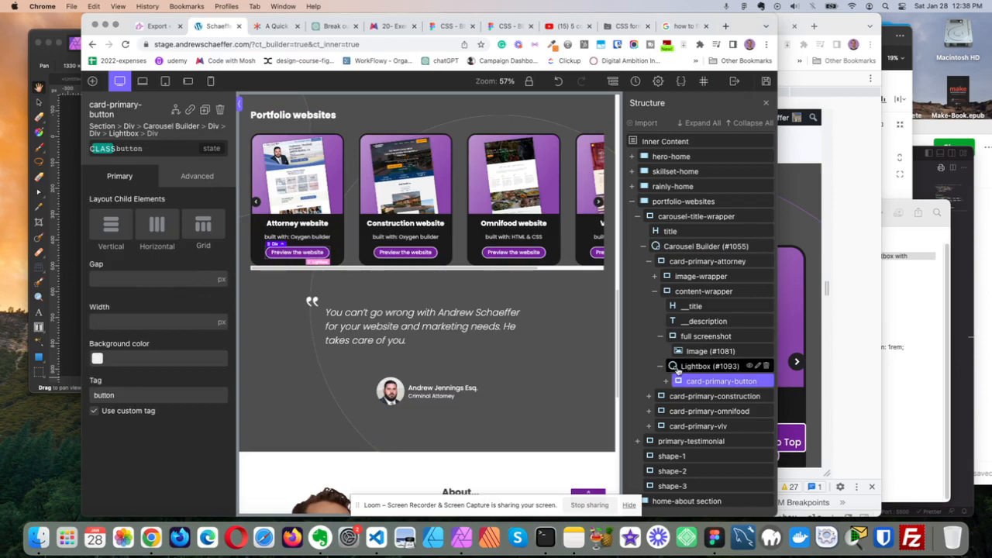
left_click(710, 366)
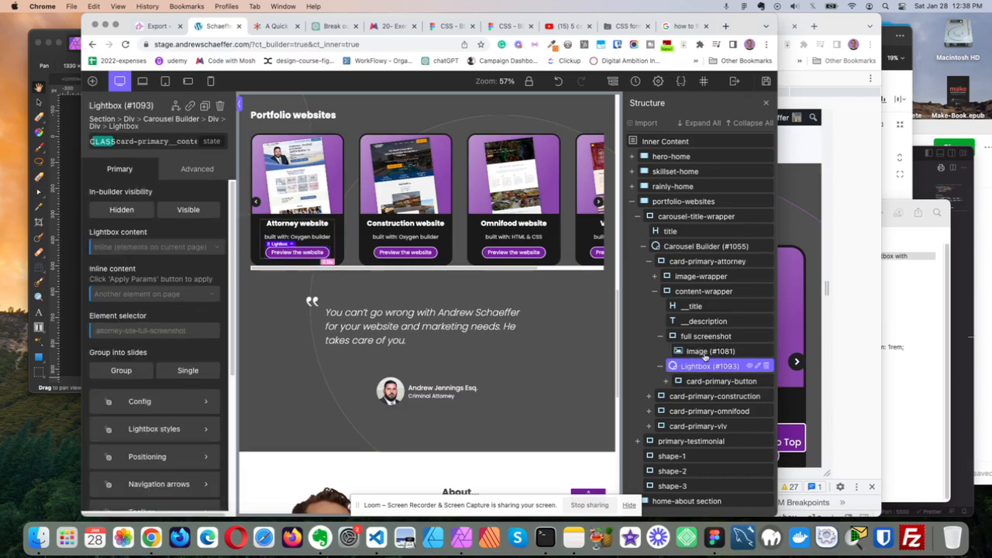
left_click(705, 335)
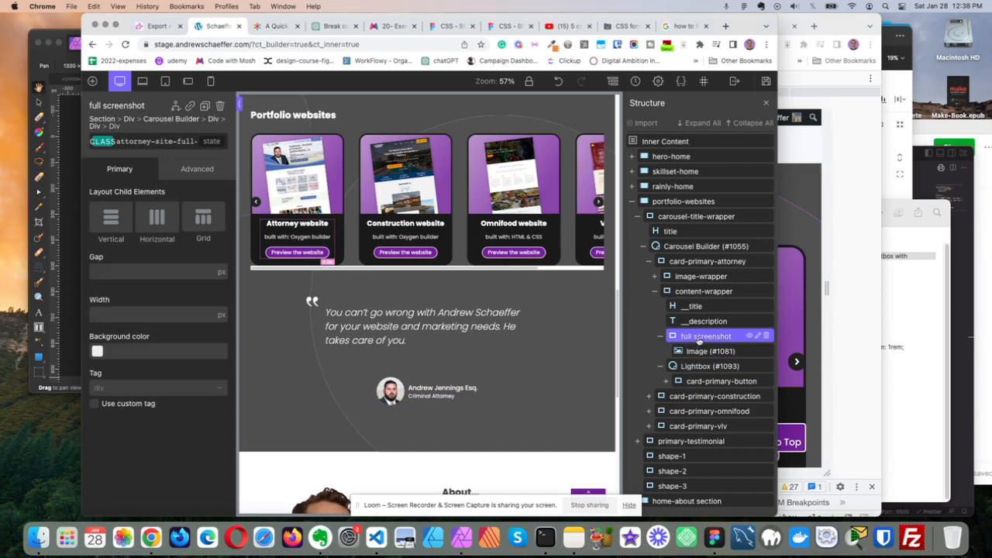
mouse_move(701, 350)
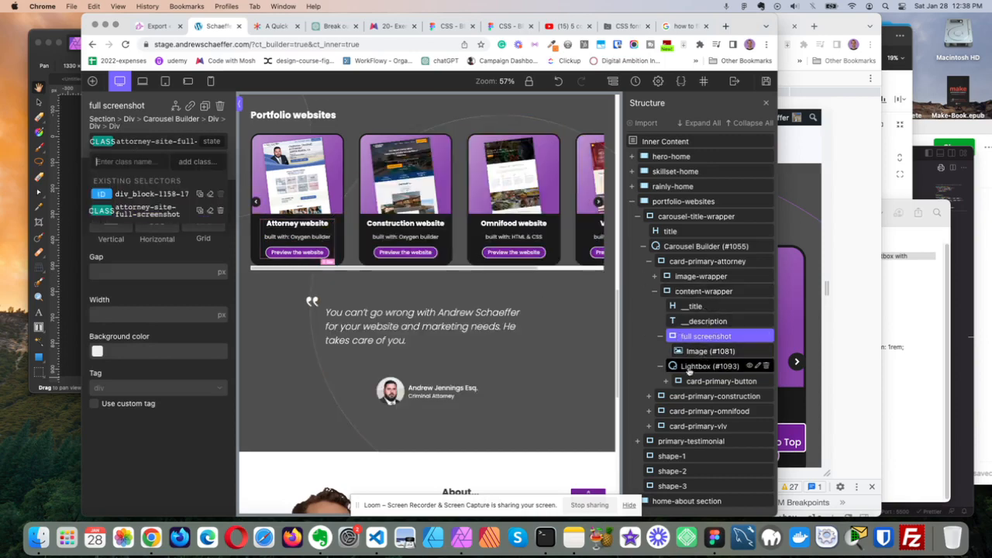
left_click(710, 366)
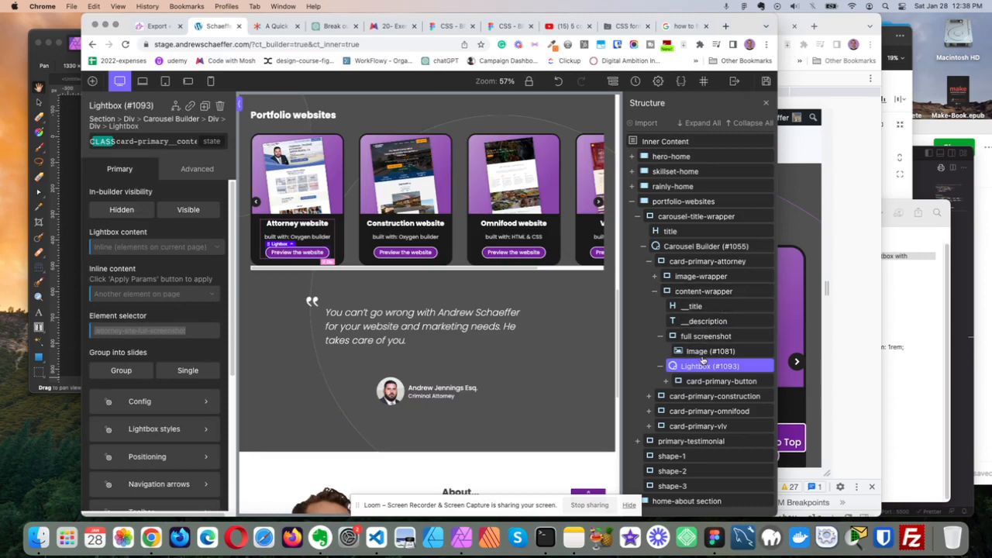
mouse_move(706, 334)
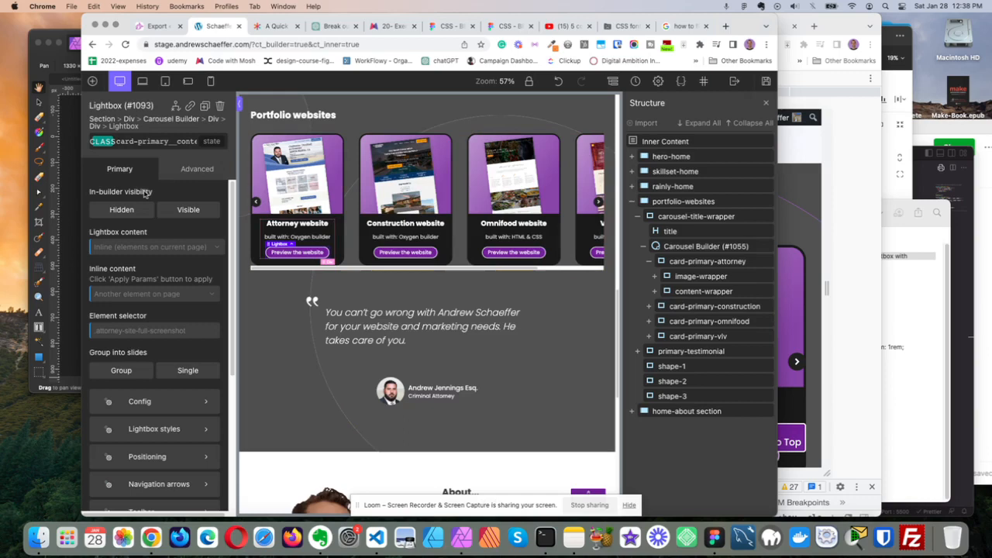
In Carousel Builder cell settings, choose 'Set no. of visible cells' for the Width setting
left_click(701, 245)
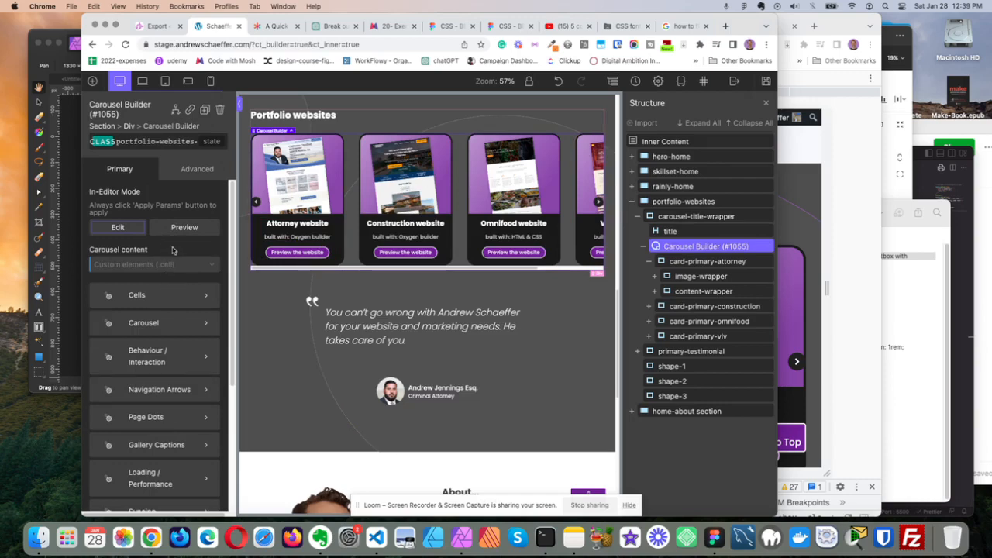
mouse_move(208, 298)
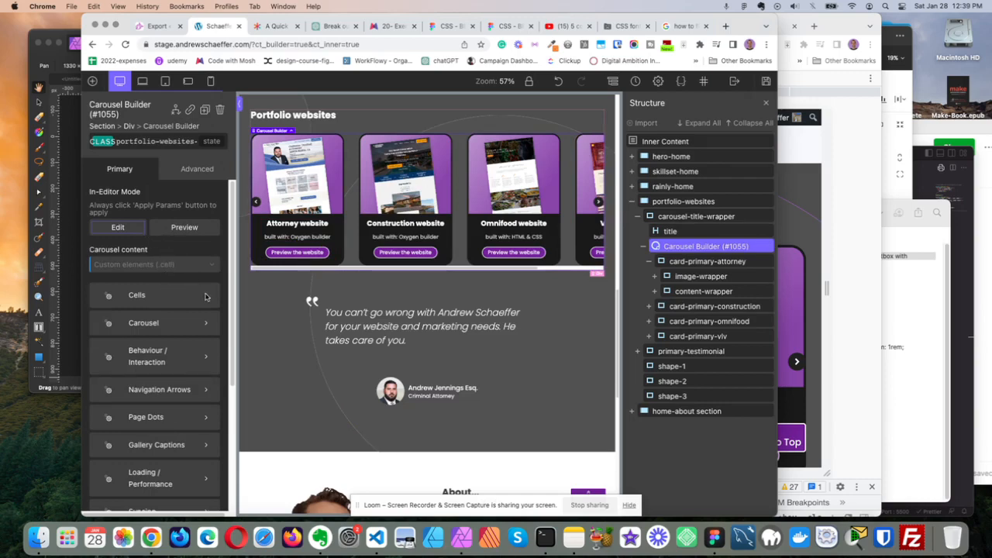
left_click(136, 294)
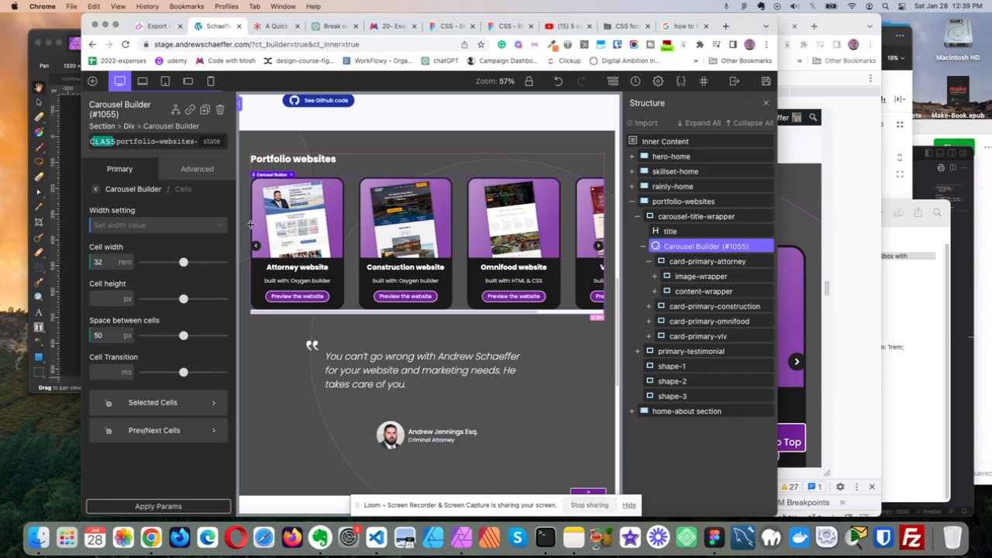
left_click(155, 225)
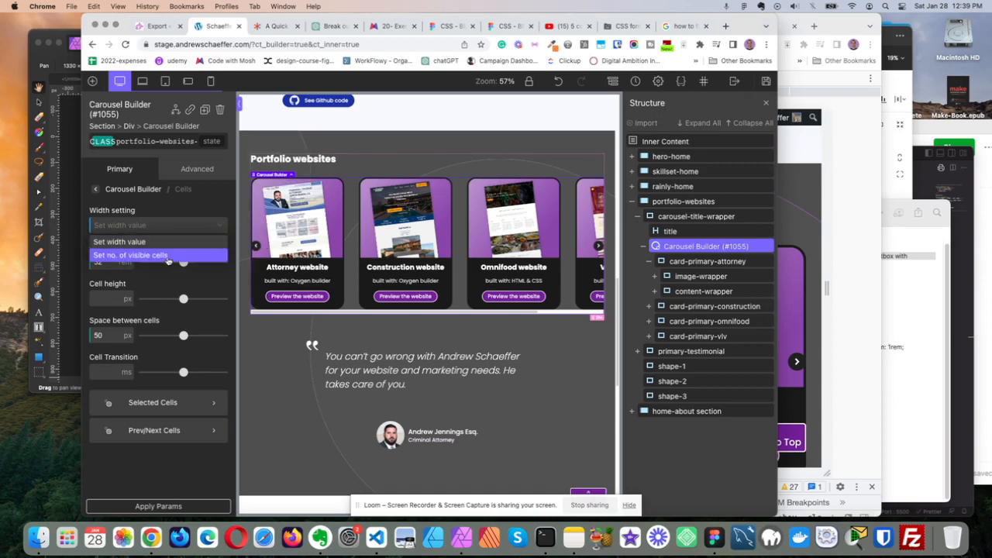
left_click(130, 254)
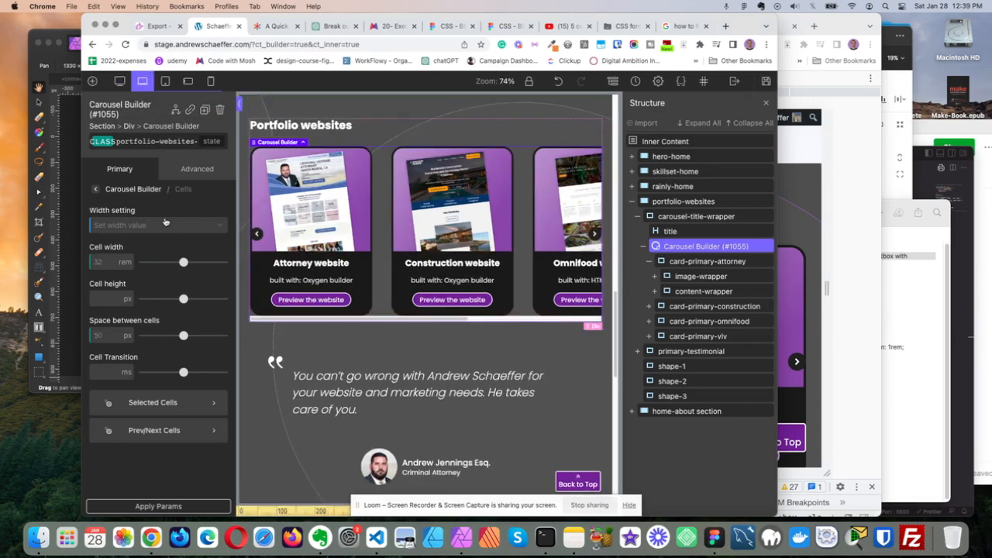
left_click(156, 224)
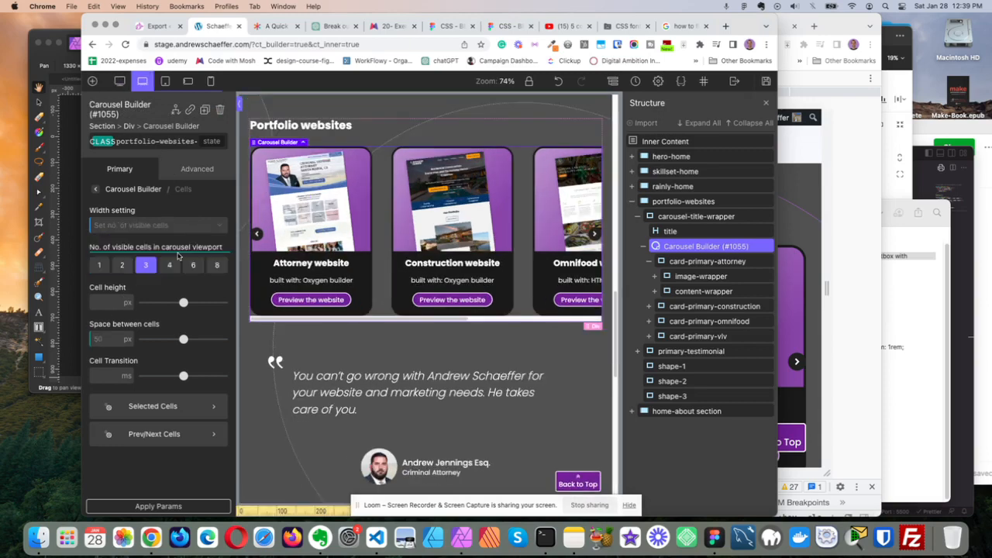
left_click(155, 225)
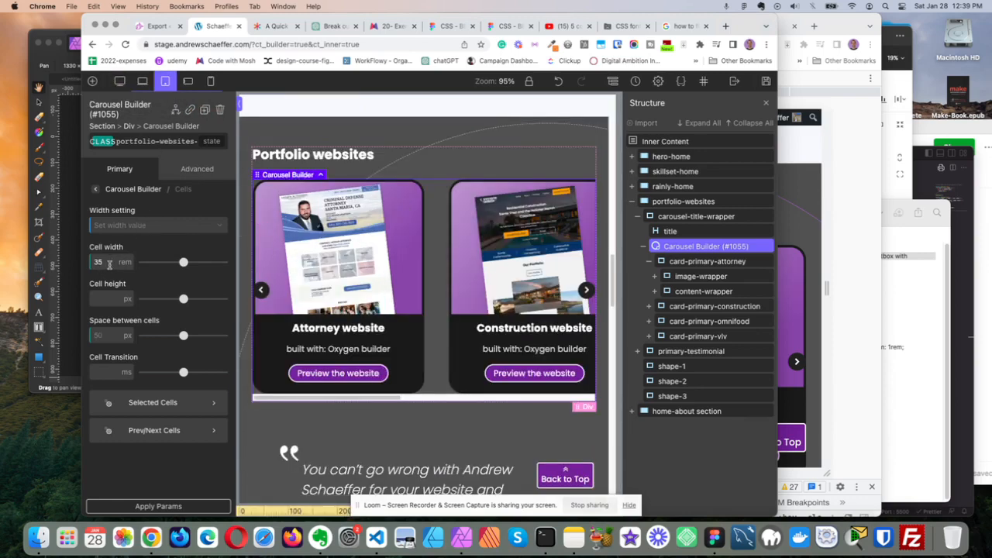
mouse_move(159, 266)
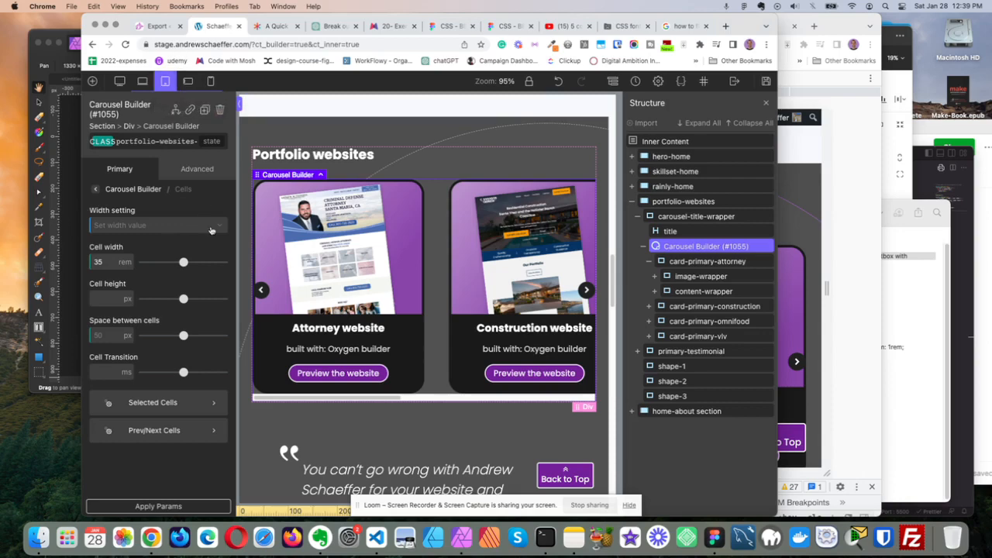
At the next breakpoint, try visible-cell sizing then set Width setting back to 'Set width value'
left_click(158, 224)
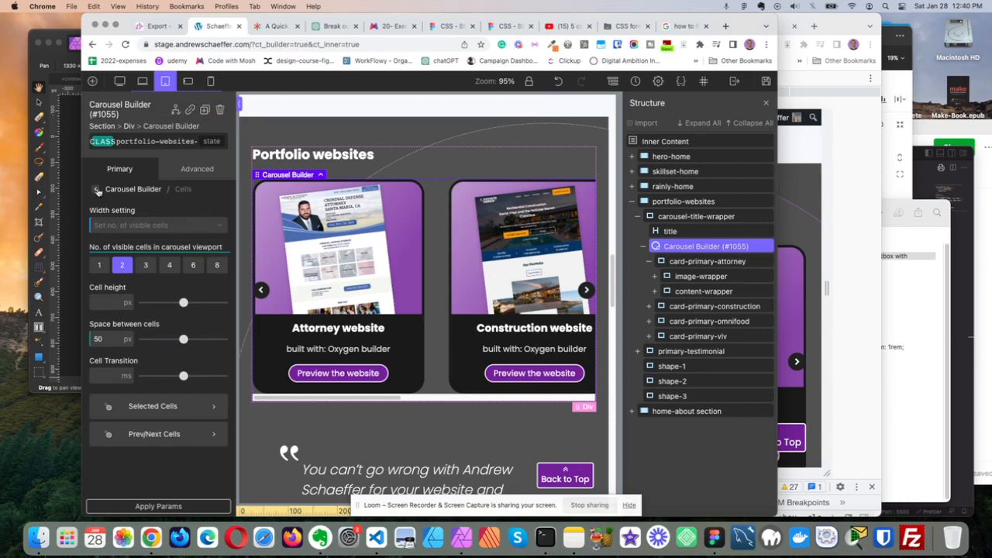
left_click(158, 225)
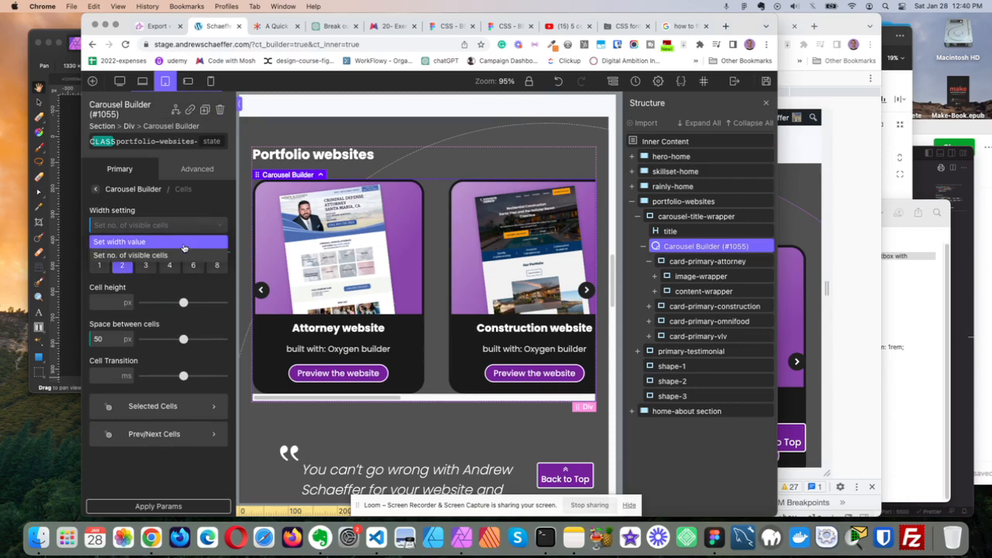
left_click(158, 224)
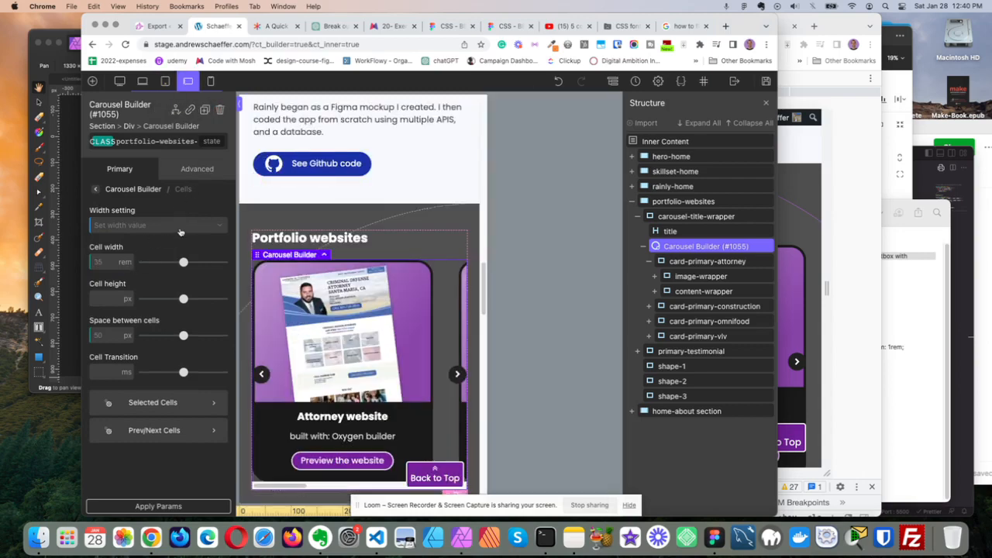
At phone landscape, size cells by a visible count of 1
left_click(155, 225)
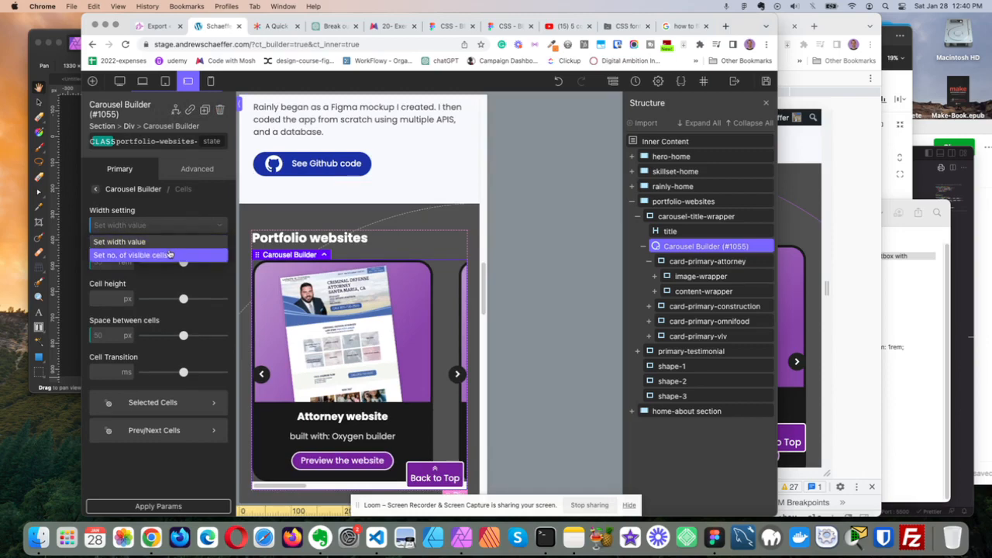
left_click(158, 254)
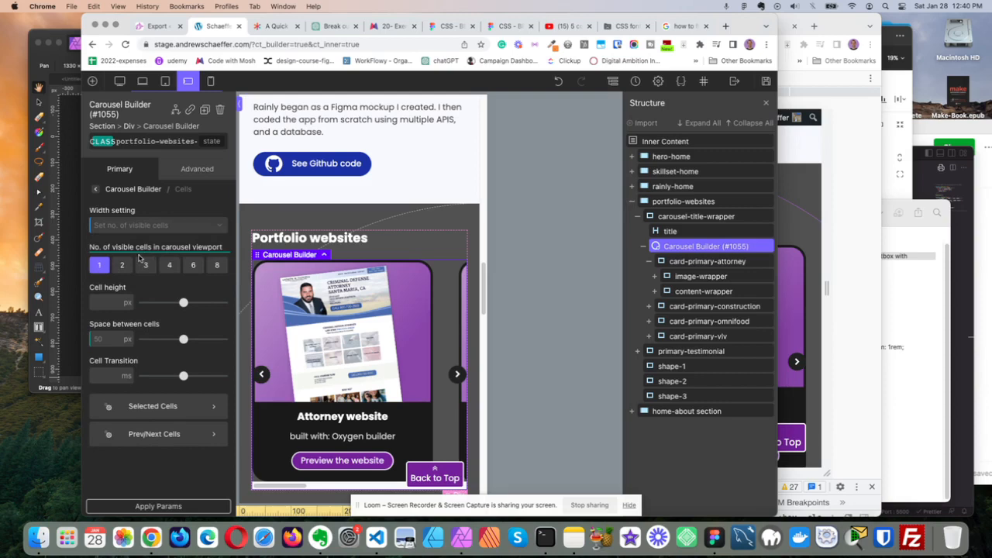
mouse_move(200, 106)
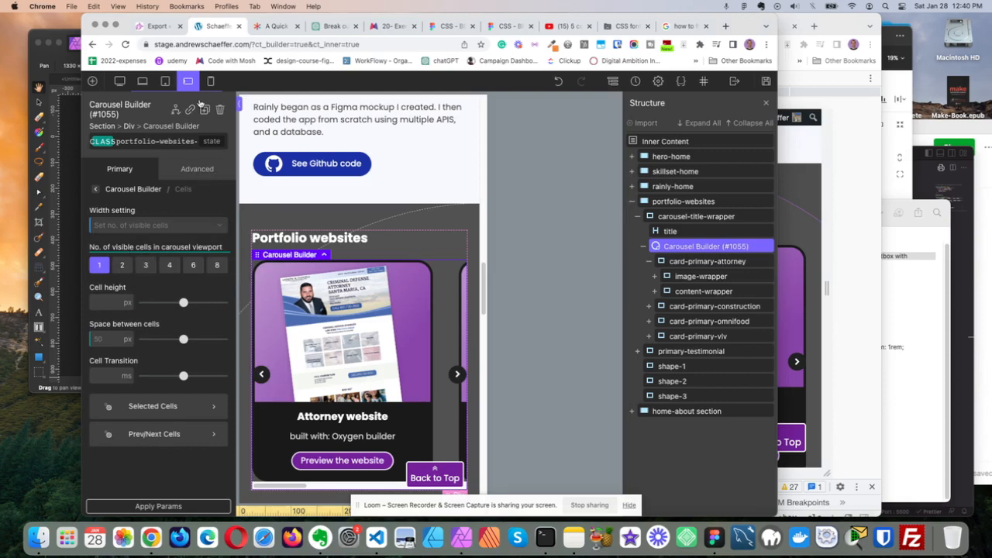
left_click(210, 81)
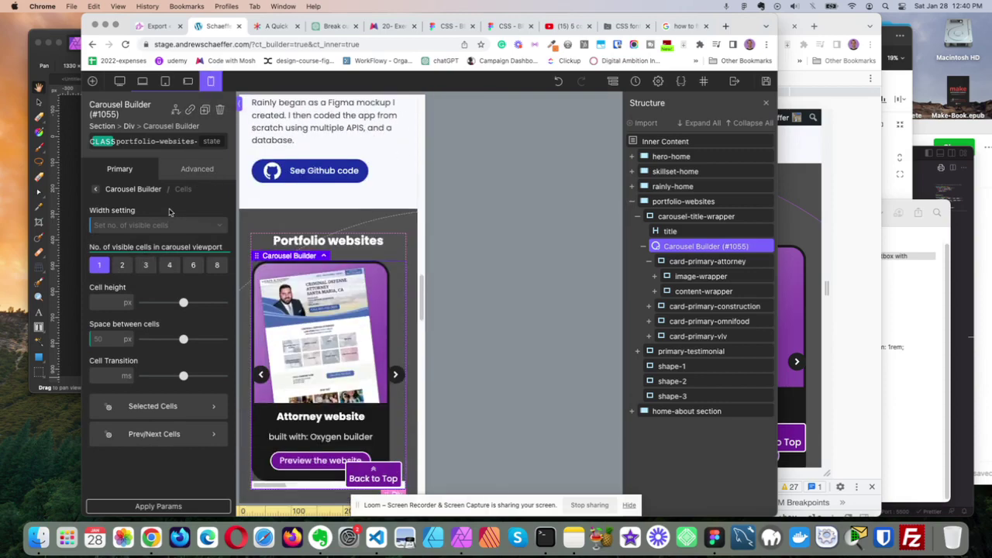
mouse_move(124, 257)
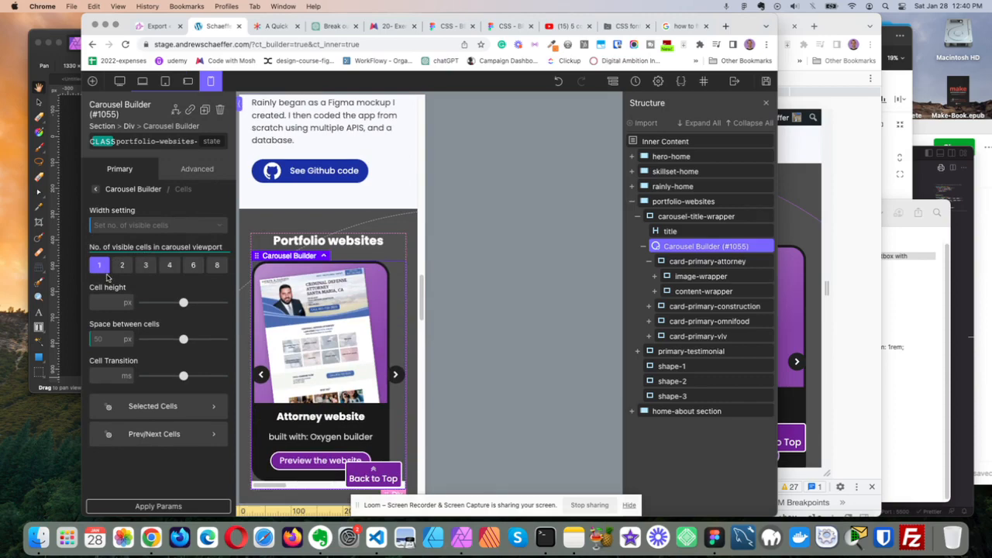
At phone portrait, set cells to a width value of 90% so one card fills the preview
left_click(155, 224)
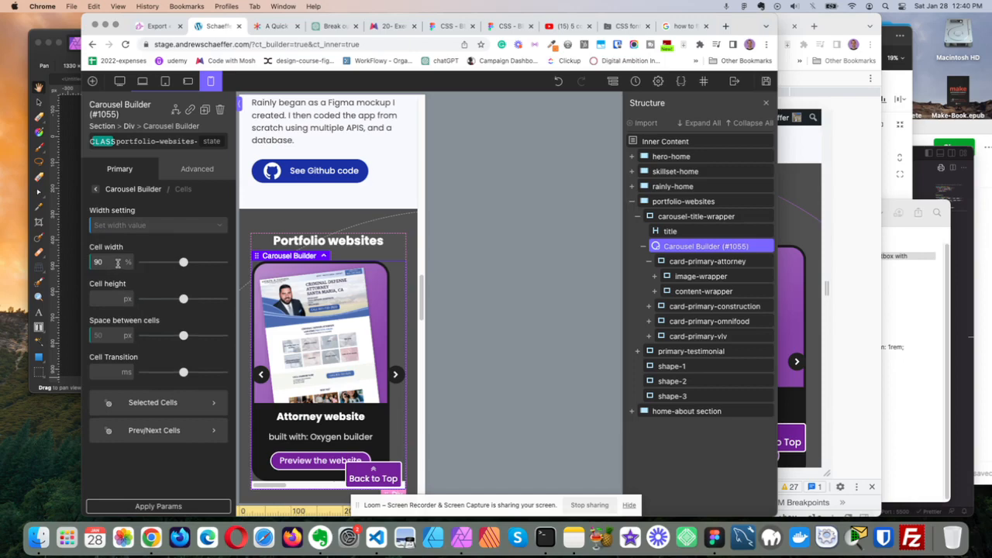
mouse_move(143, 263)
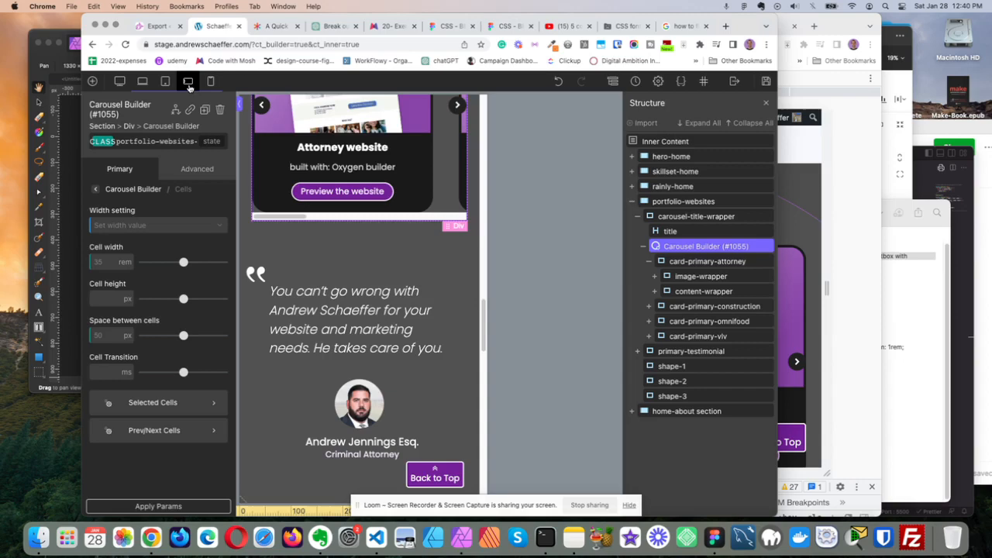
left_click(211, 81)
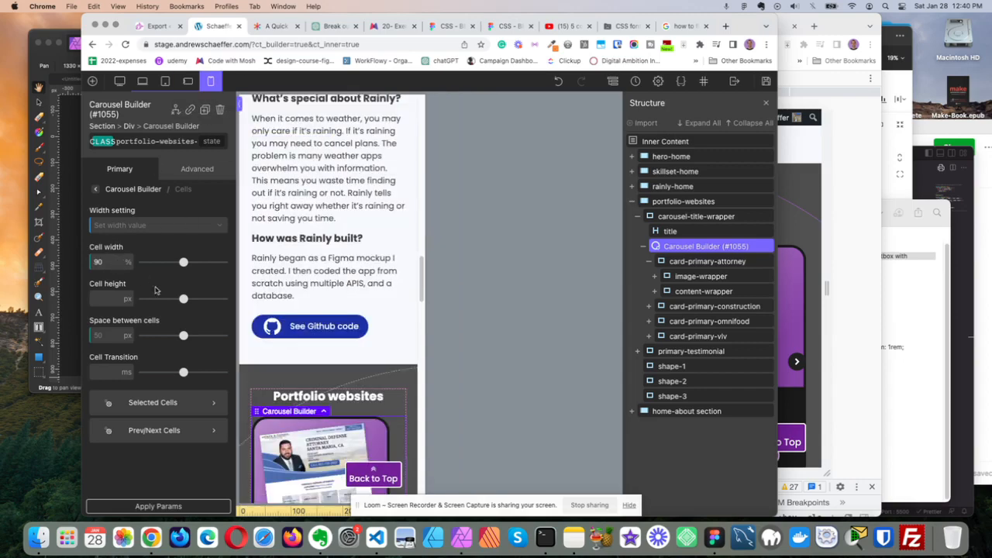
scroll("down", 3)
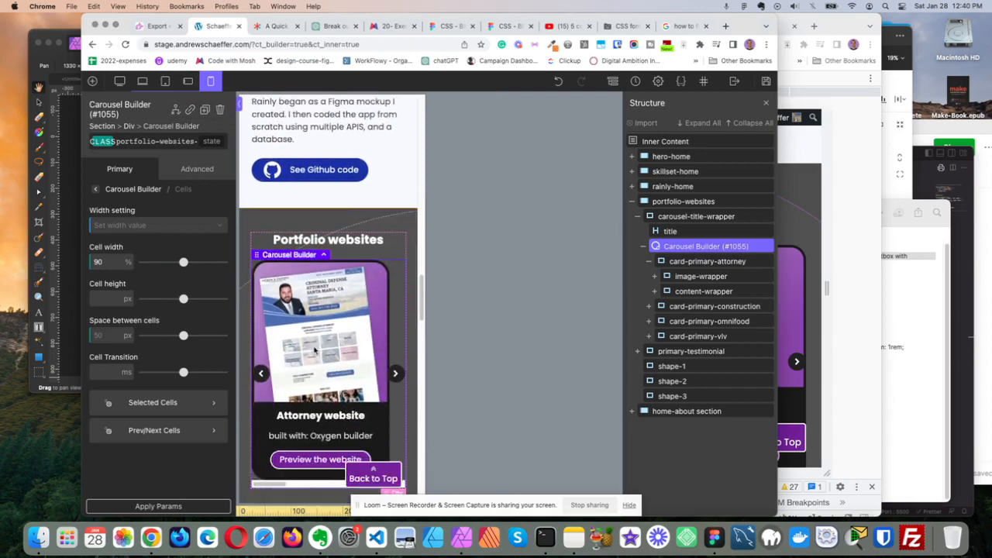
scroll("down", 3)
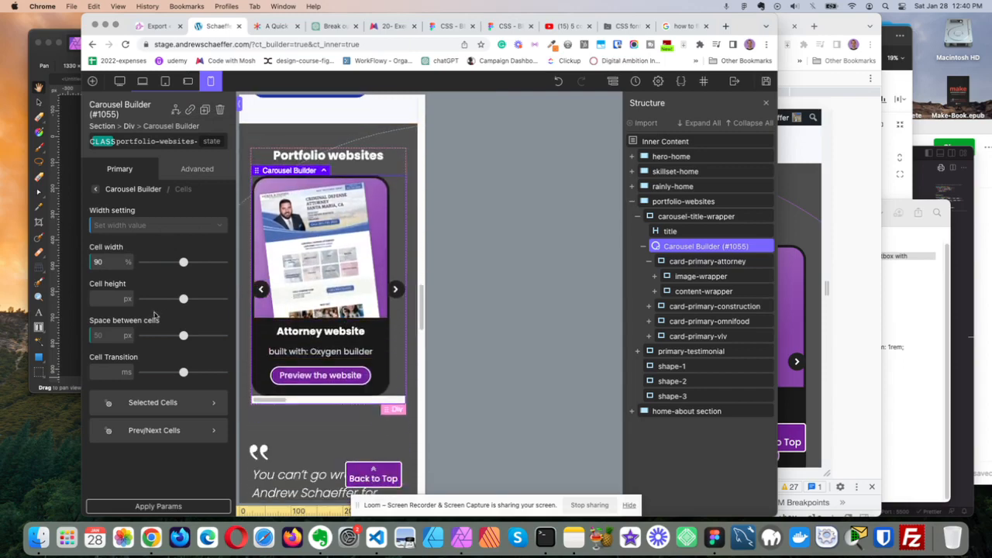
Review the Carousel section's Grouping & Alignments options: cell alignment, contain, adaptive height, per-breakpoint enabling
left_click(96, 189)
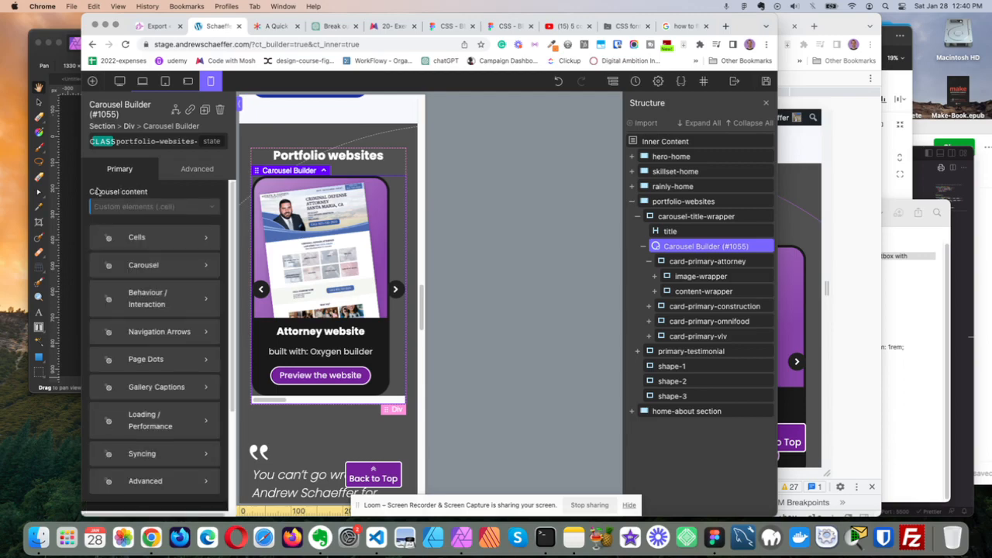
left_click(143, 264)
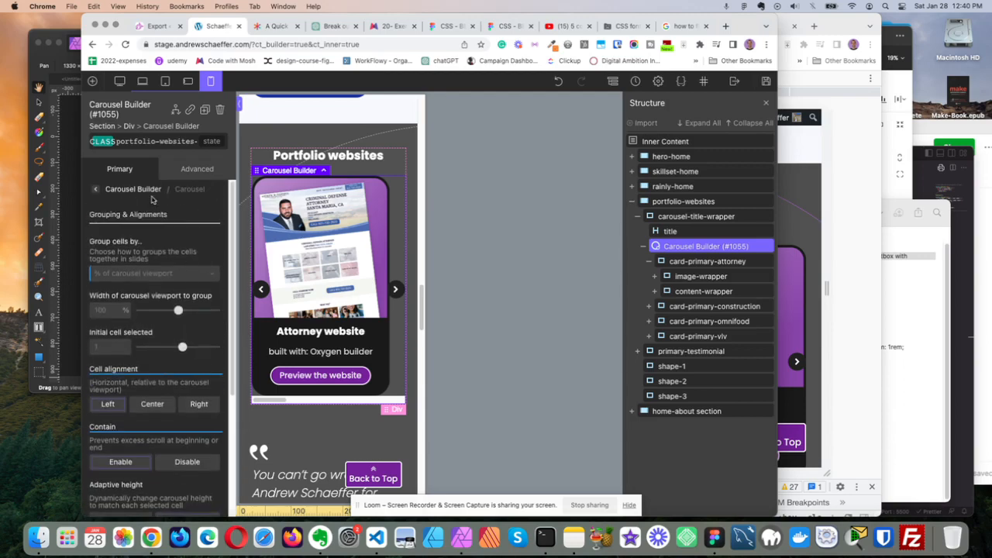
scroll("down", 3)
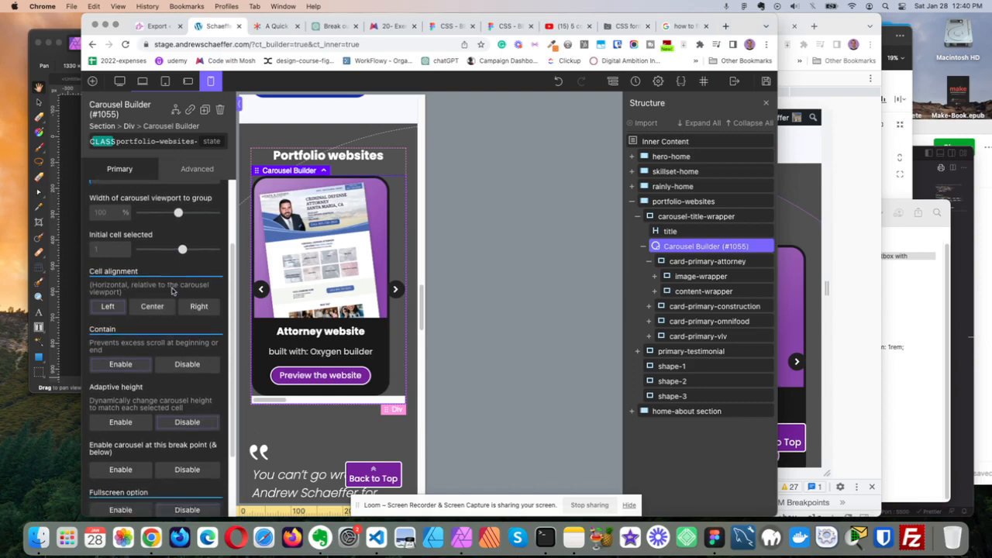
scroll("down", 3)
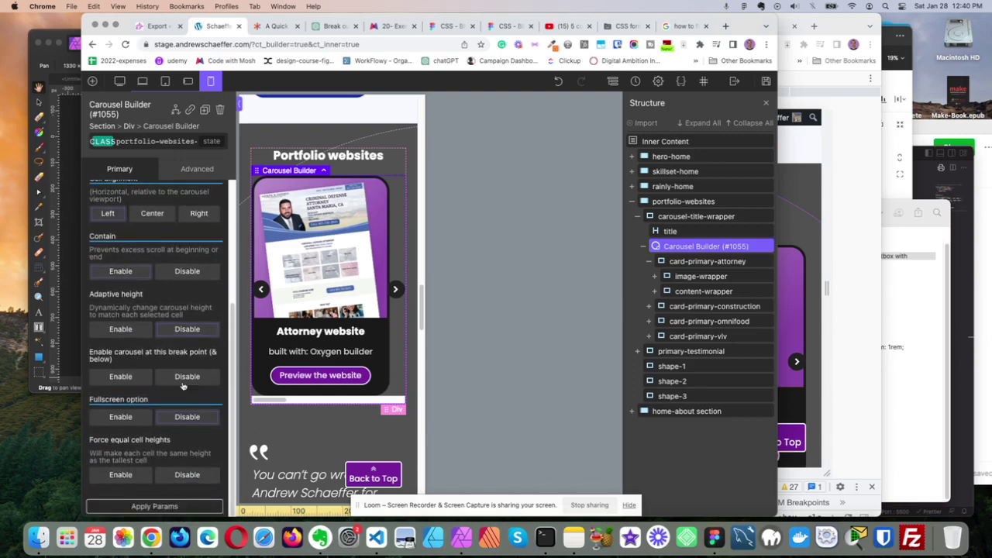